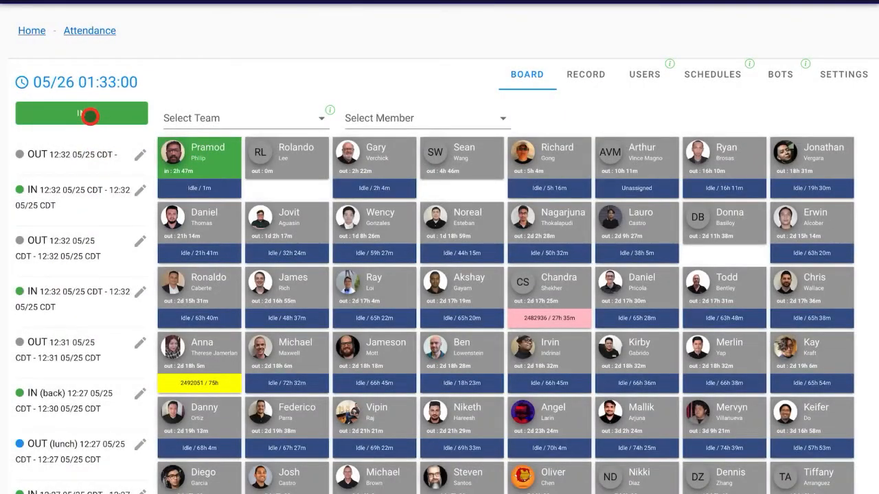
left_click(81, 113)
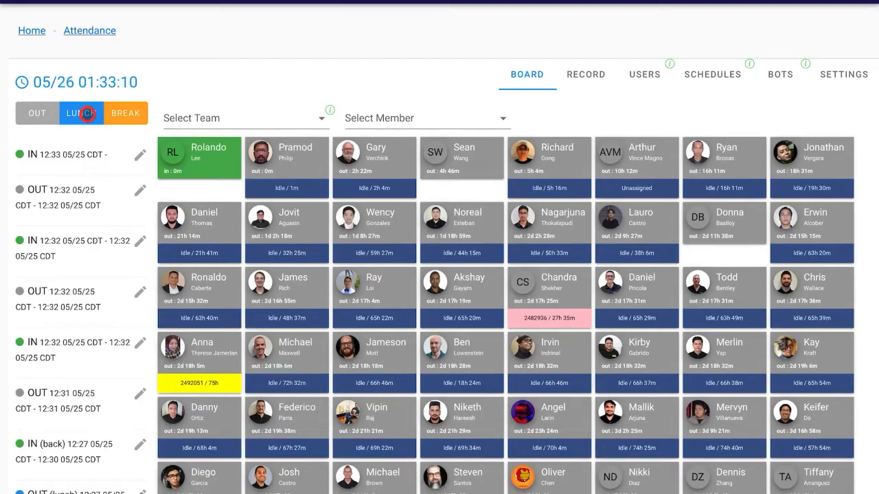
left_click(81, 113)
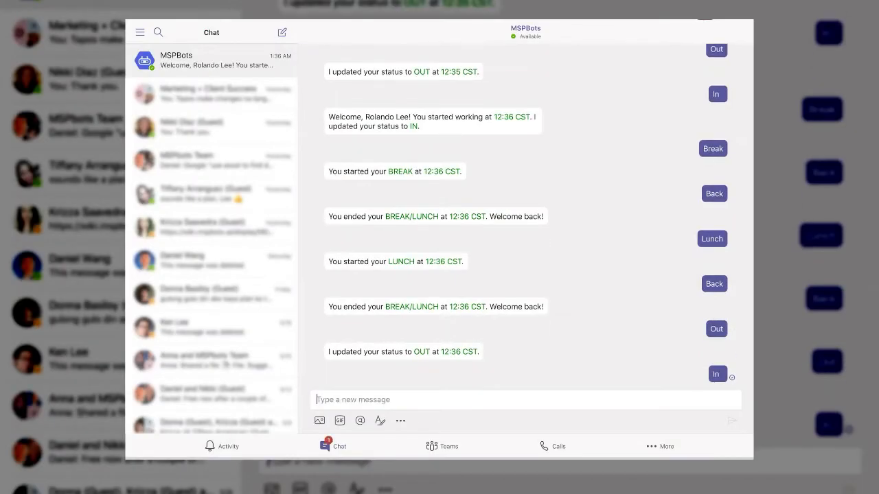
- Send 'Break' to the MSPBots chatbot, then draft 'Back' in the message box
type("Break")
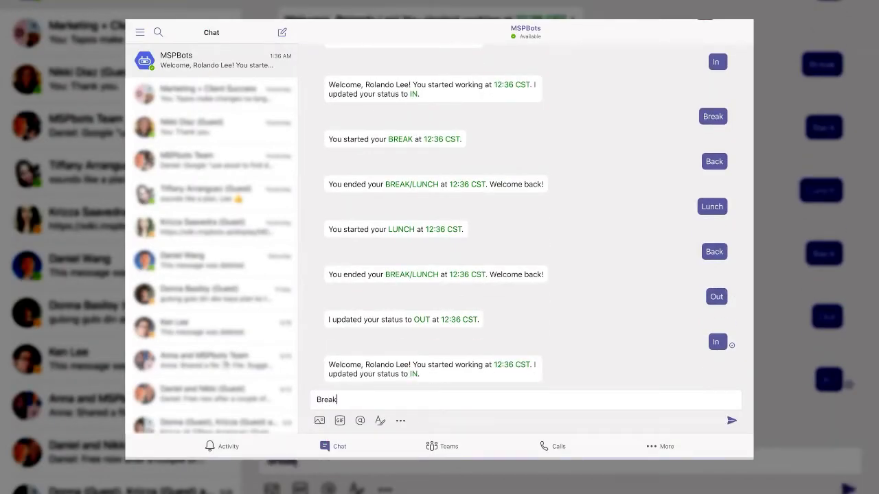
left_click(732, 421)
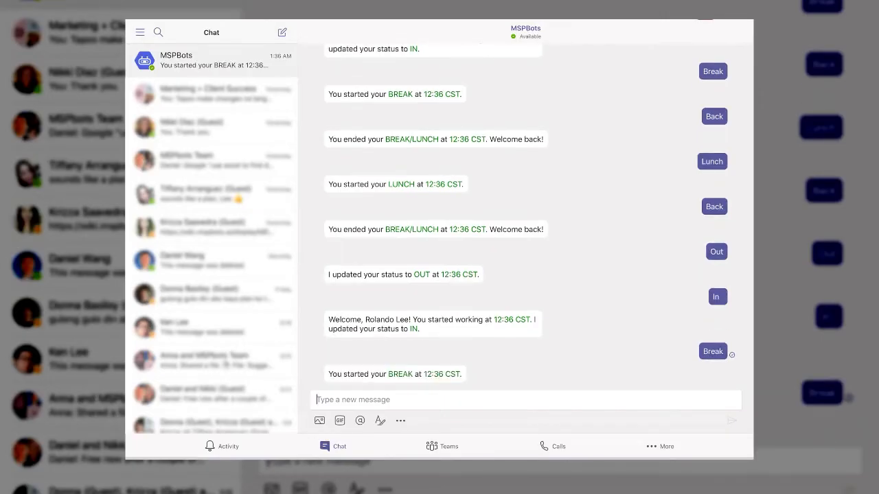
type("Back")
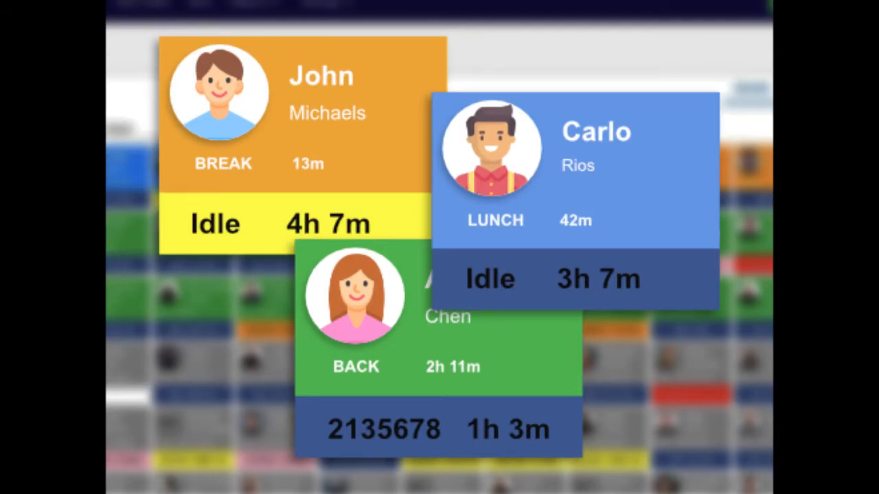
- Return to the Attendance BOARD showing the break, back, out and in log entries
left_click_drag(450, 244, 546, 233)
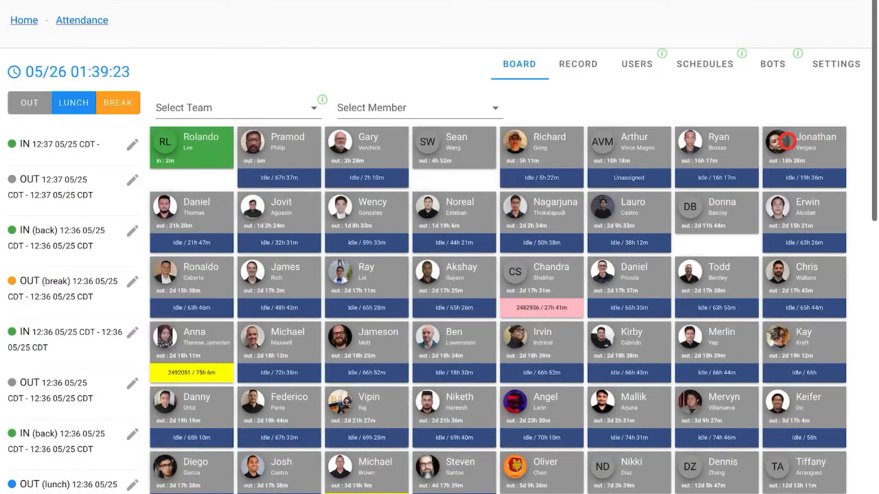
left_click(772, 64)
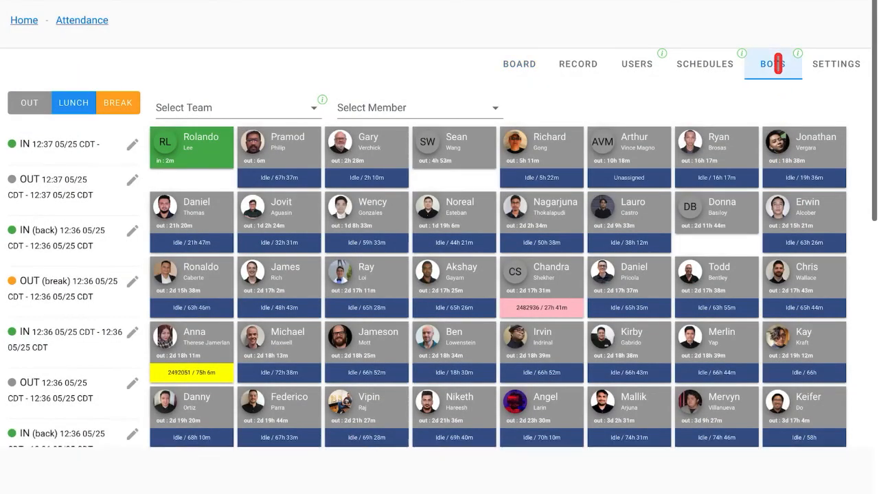
- Open the BOTS tab listing the six enabled reminder and alert bots
left_click(772, 64)
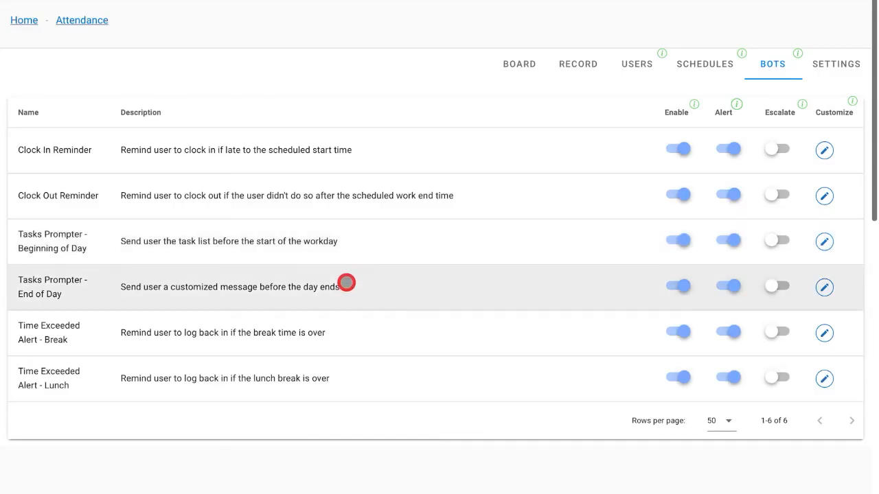
mouse_move(358, 368)
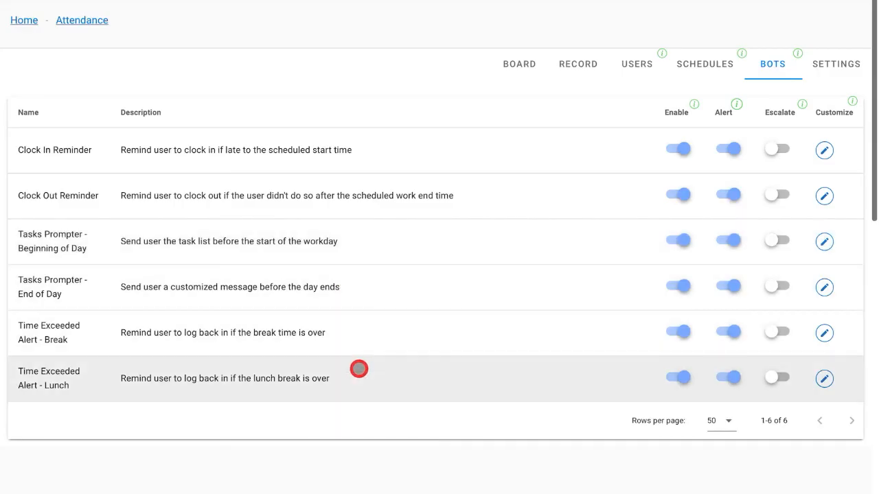